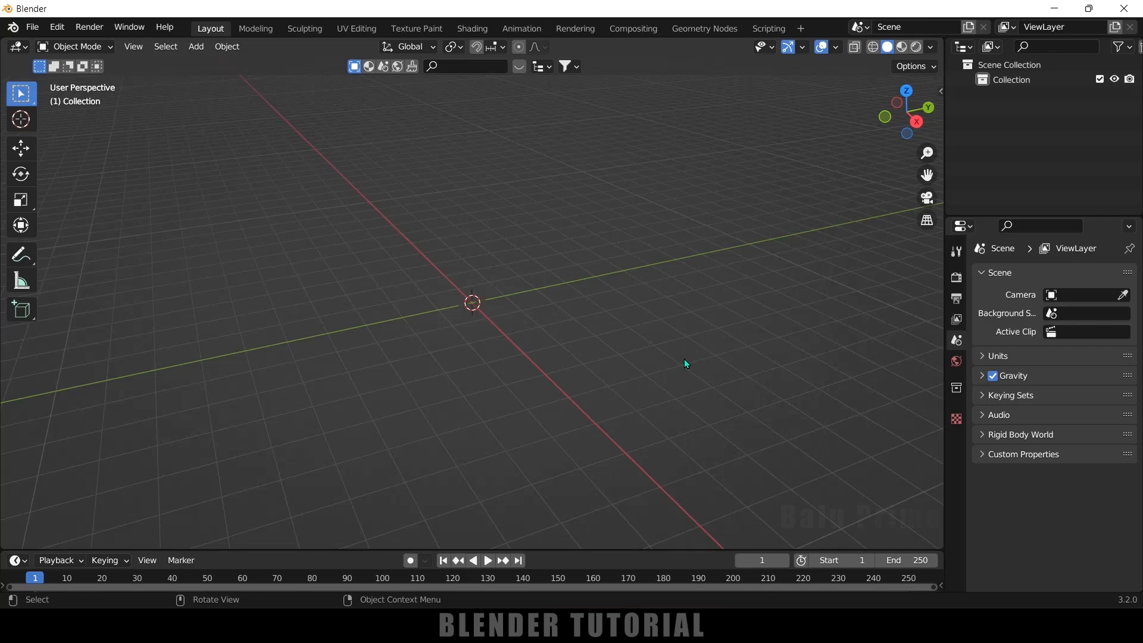
pyautogui.moveTo(46, 33)
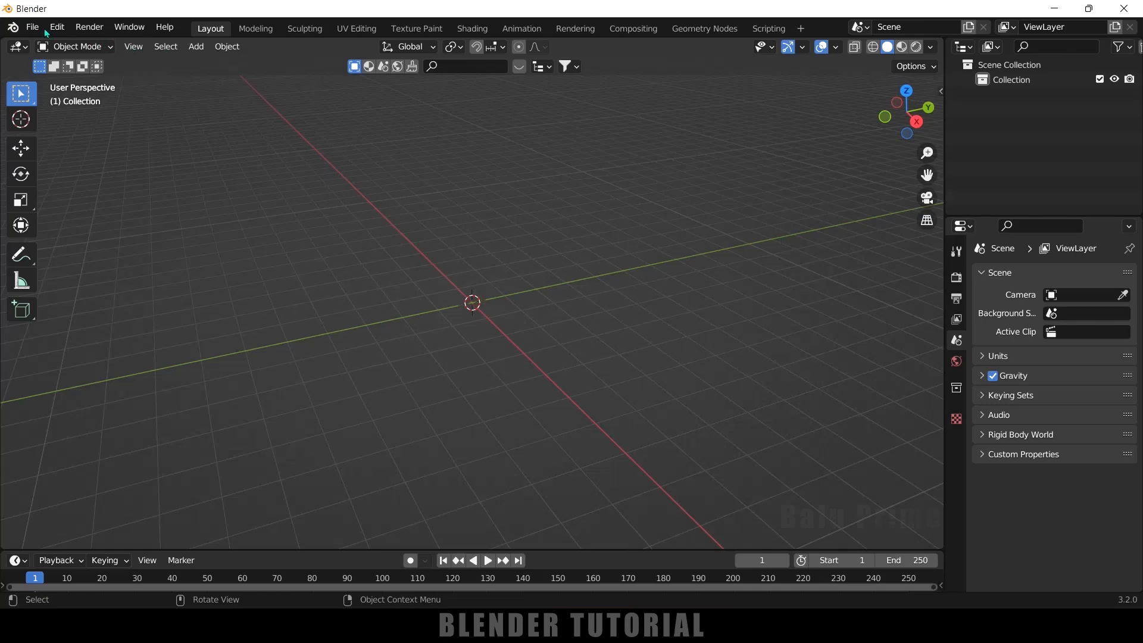
# Step: Import Walking.fbx from Downloads, placing the walking character and armature at the origin
pyautogui.click(32, 27)
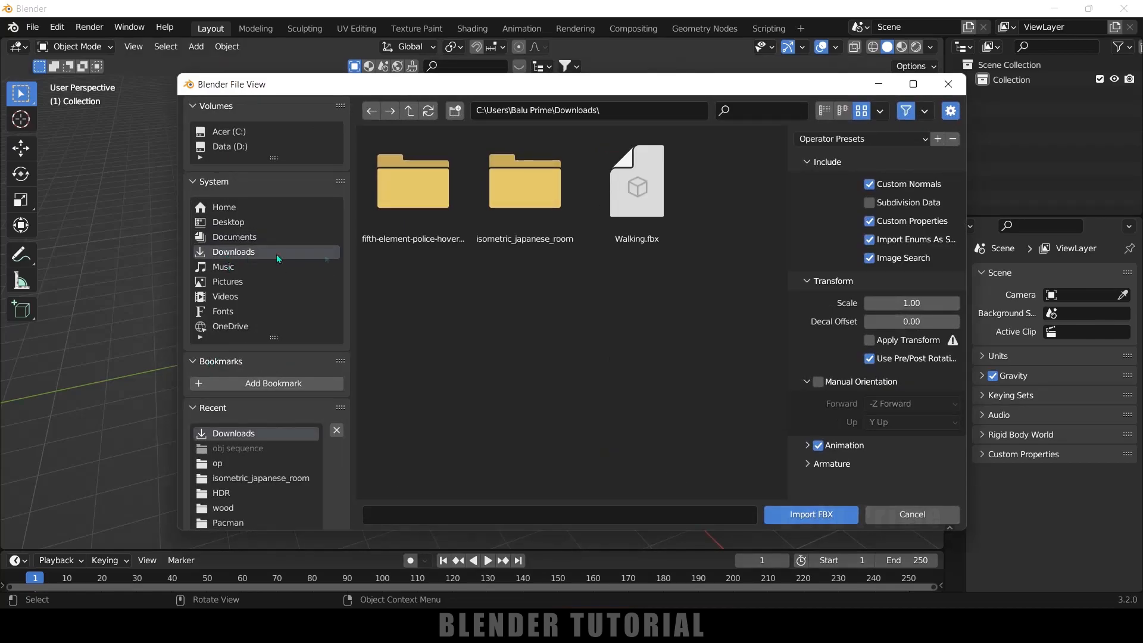
pyautogui.click(635, 181)
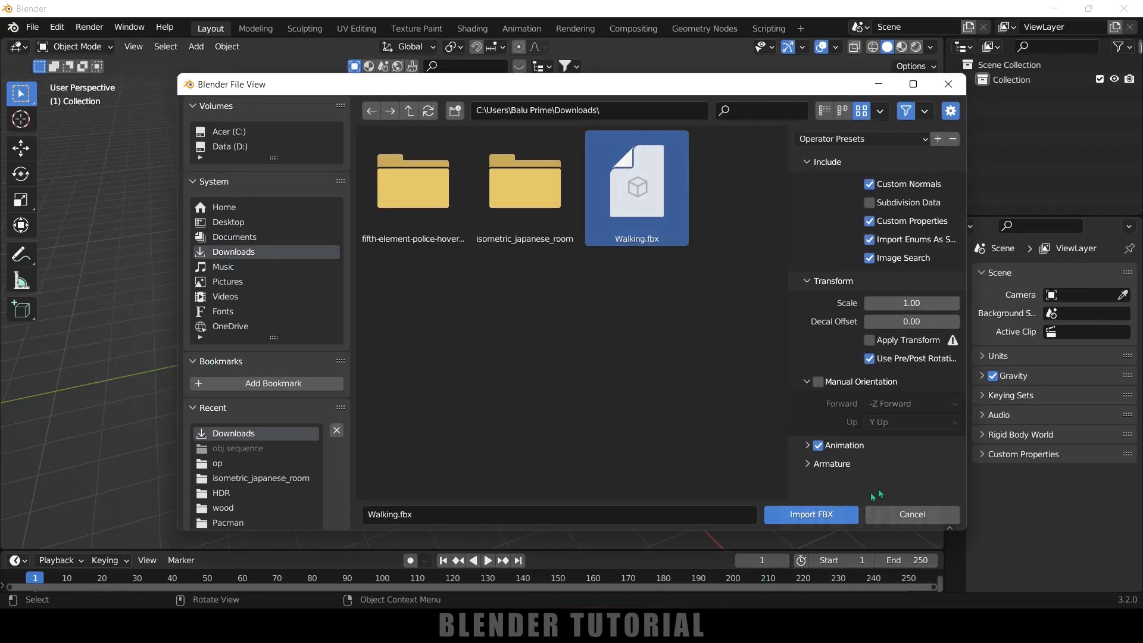
pyautogui.click(809, 514)
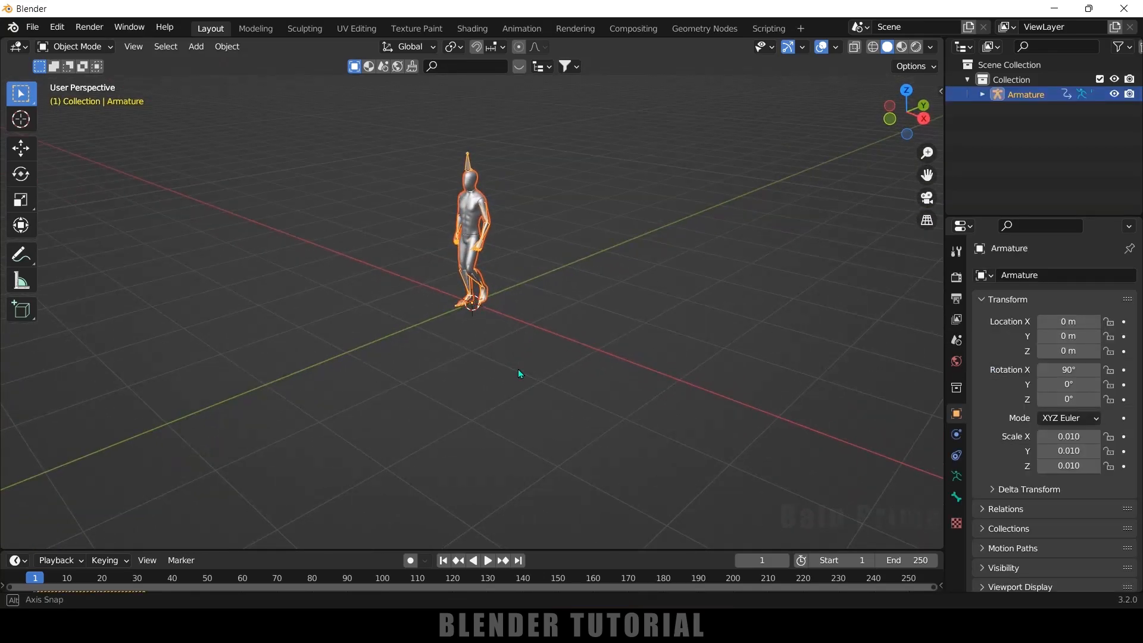
# Step: Scale the armature up to about 0.027 and play the walk animation briefly
pyautogui.press('s')
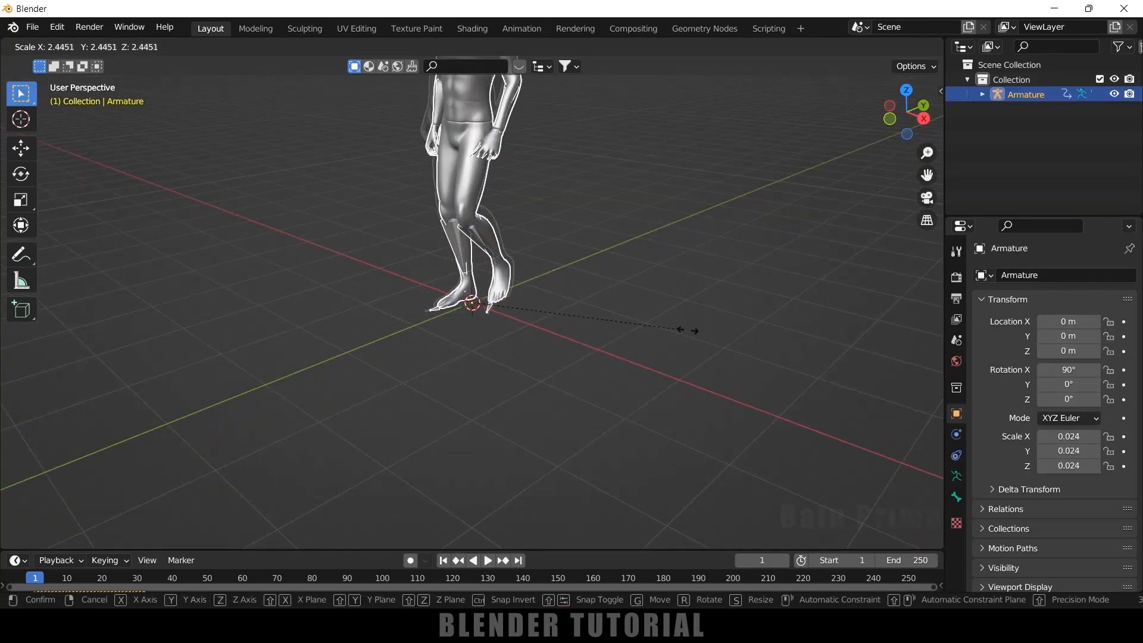
pyautogui.click(703, 356)
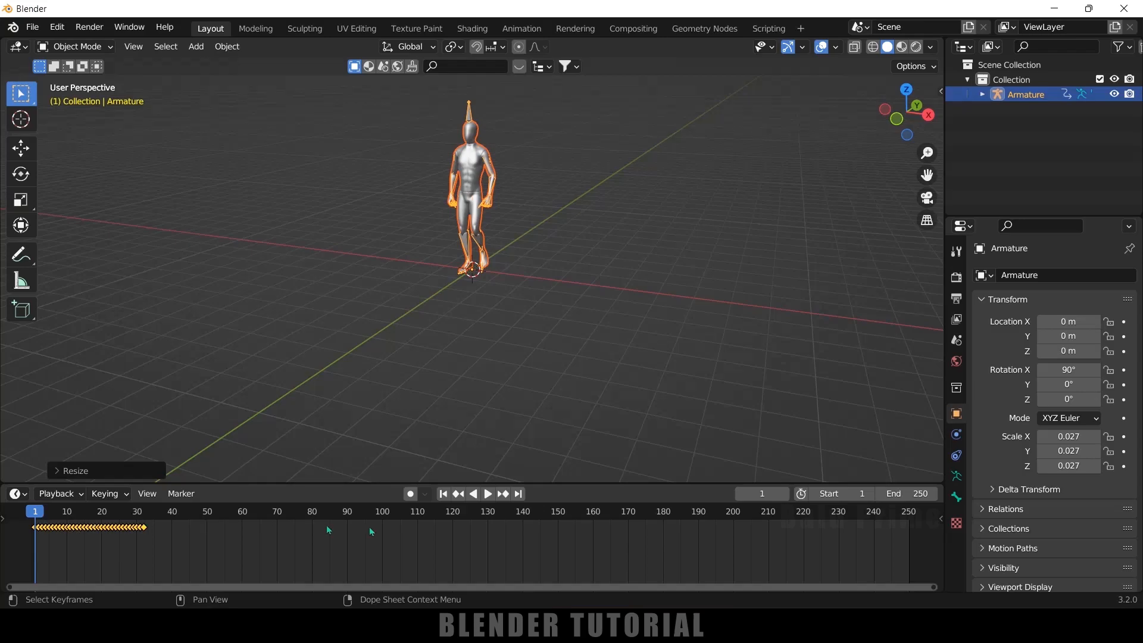
pyautogui.click(487, 493)
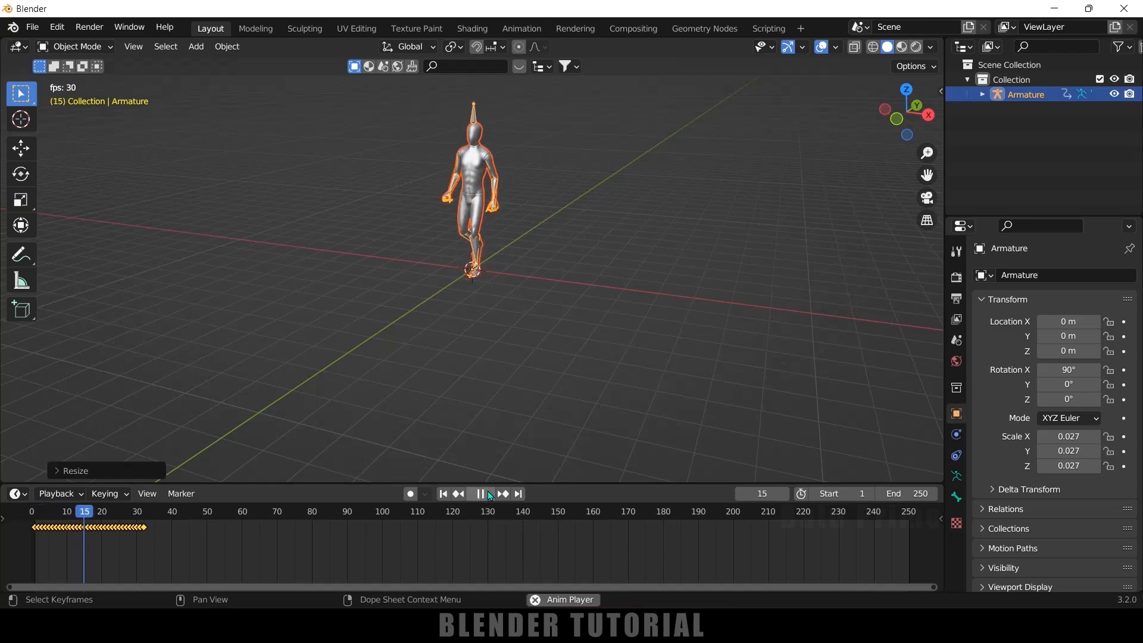
pyautogui.click(479, 493)
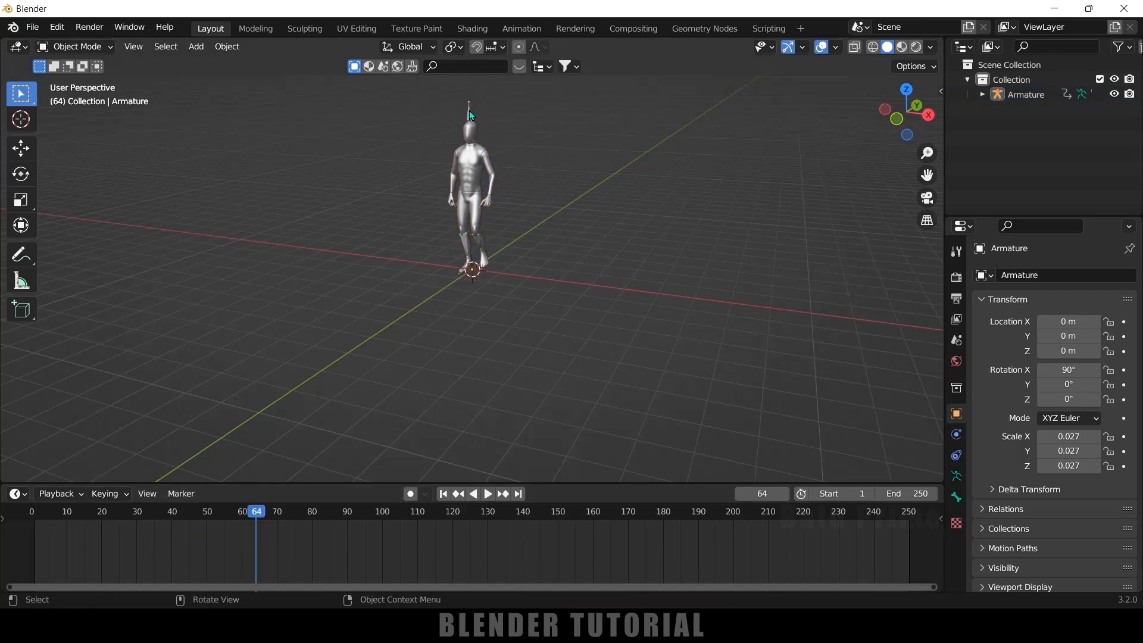
# Step: Switch the lower area to the Nonlinear Animation editor and expand the strip's Action Clip settings
pyautogui.click(14, 492)
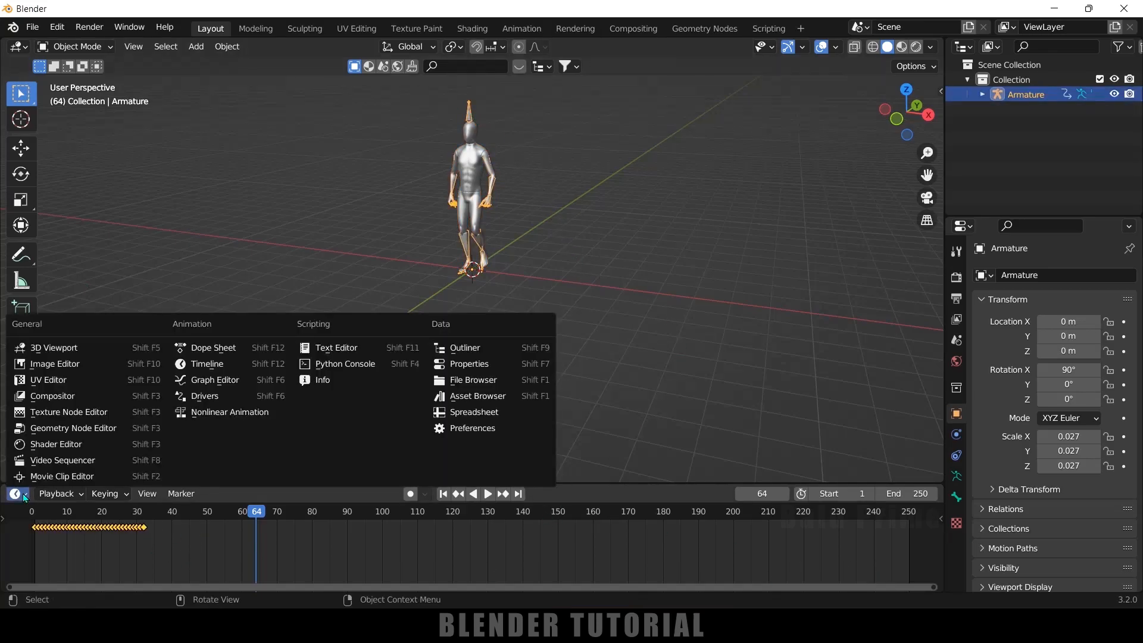
pyautogui.click(213, 346)
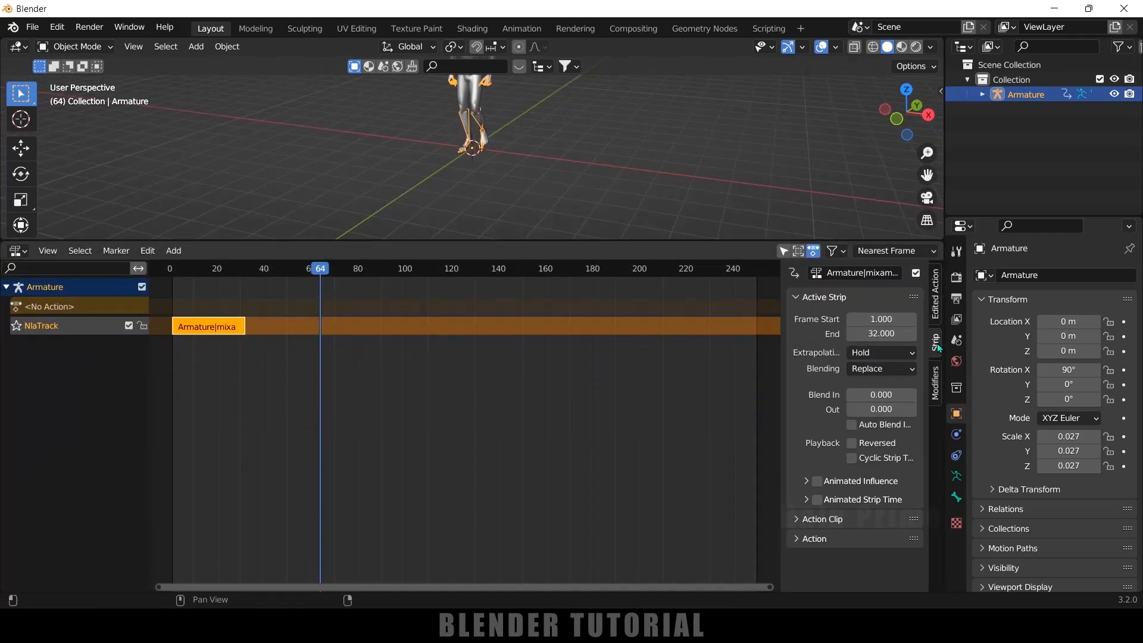
pyautogui.click(821, 518)
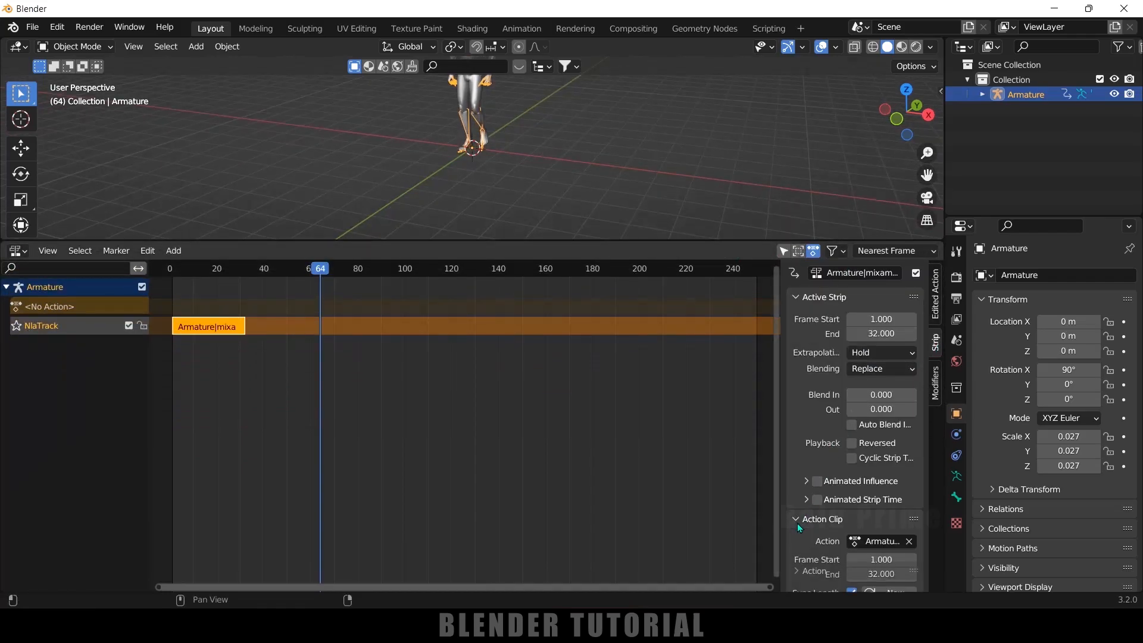
pyautogui.scroll(-3)
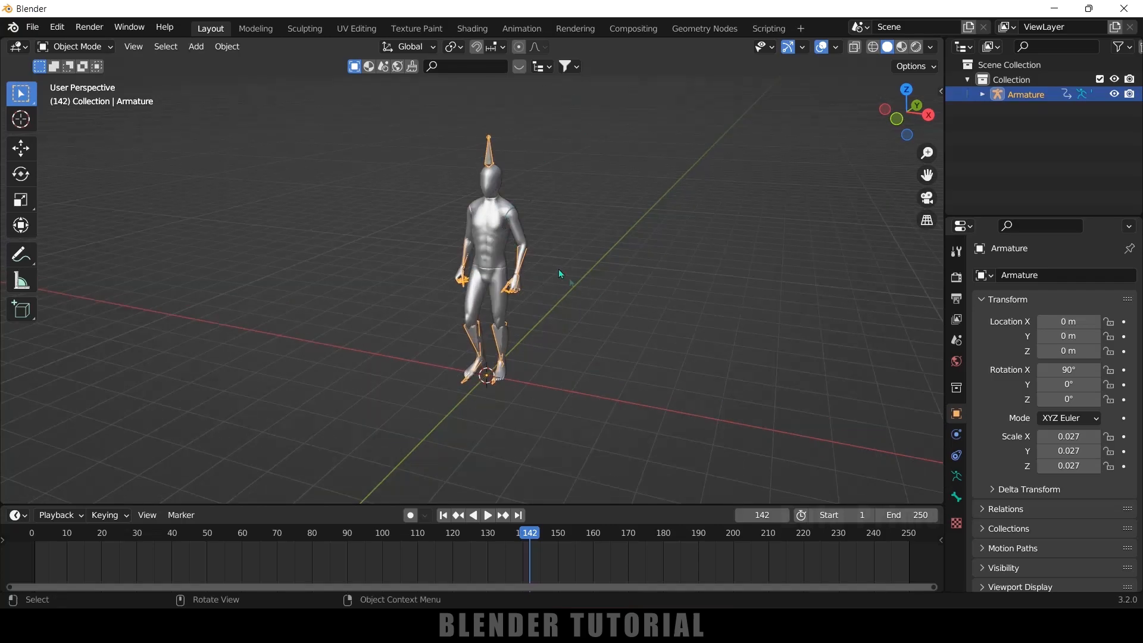
pyautogui.moveTo(595, 298)
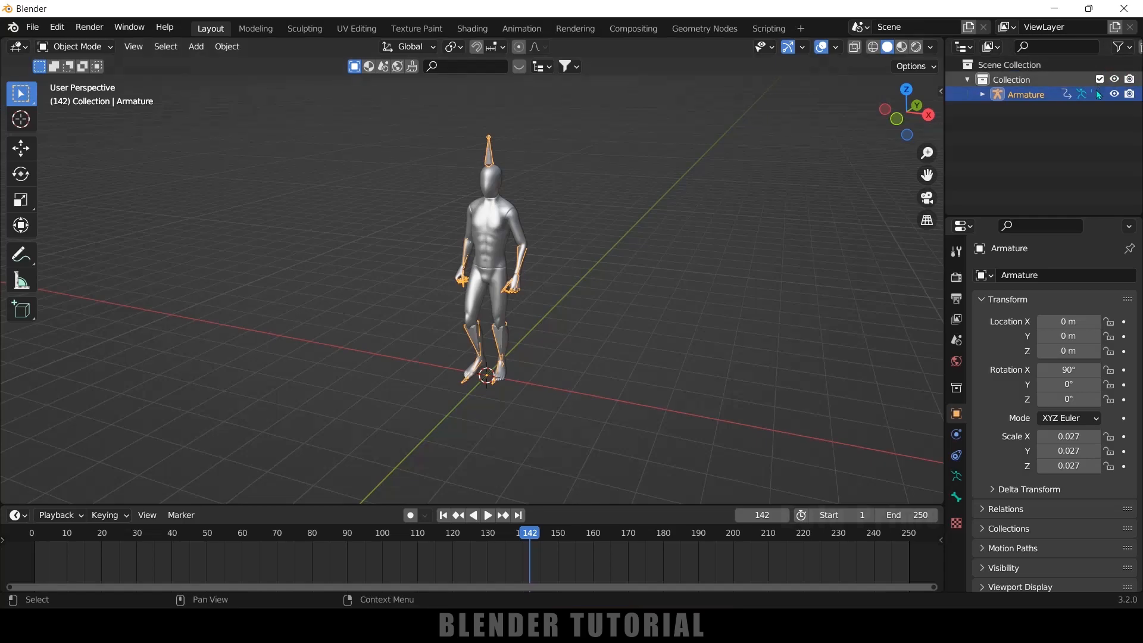
# Step: Select the character's Ch36 body mesh as the active object
pyautogui.click(488, 255)
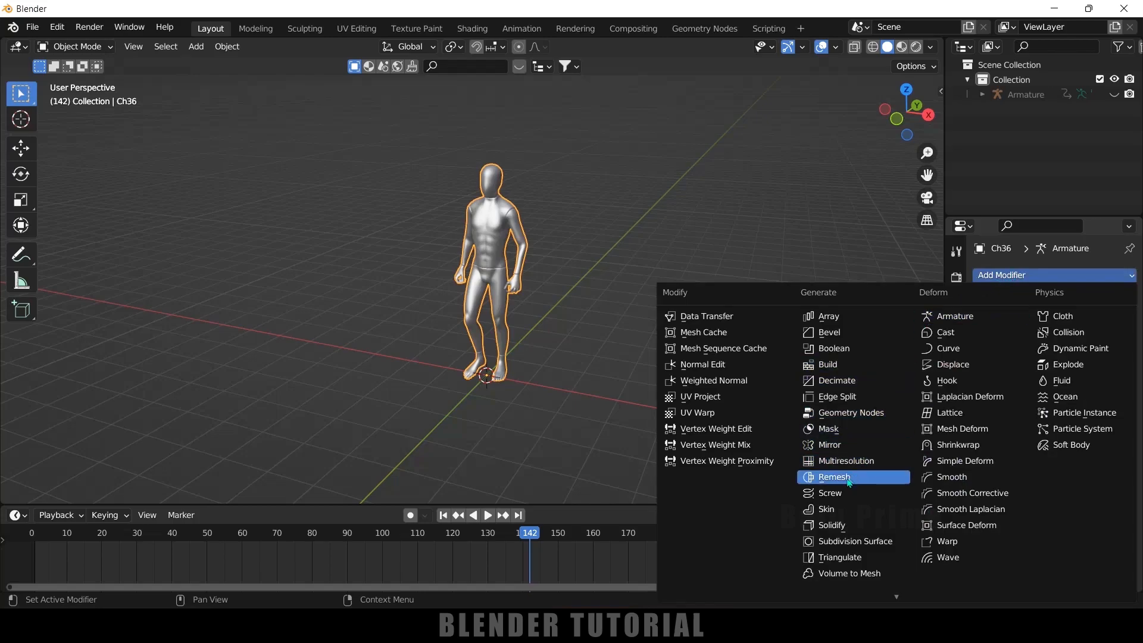
# Step: Add a Remesh modifier in Blocks mode with octree depth 7, then view frame 160
pyautogui.click(833, 476)
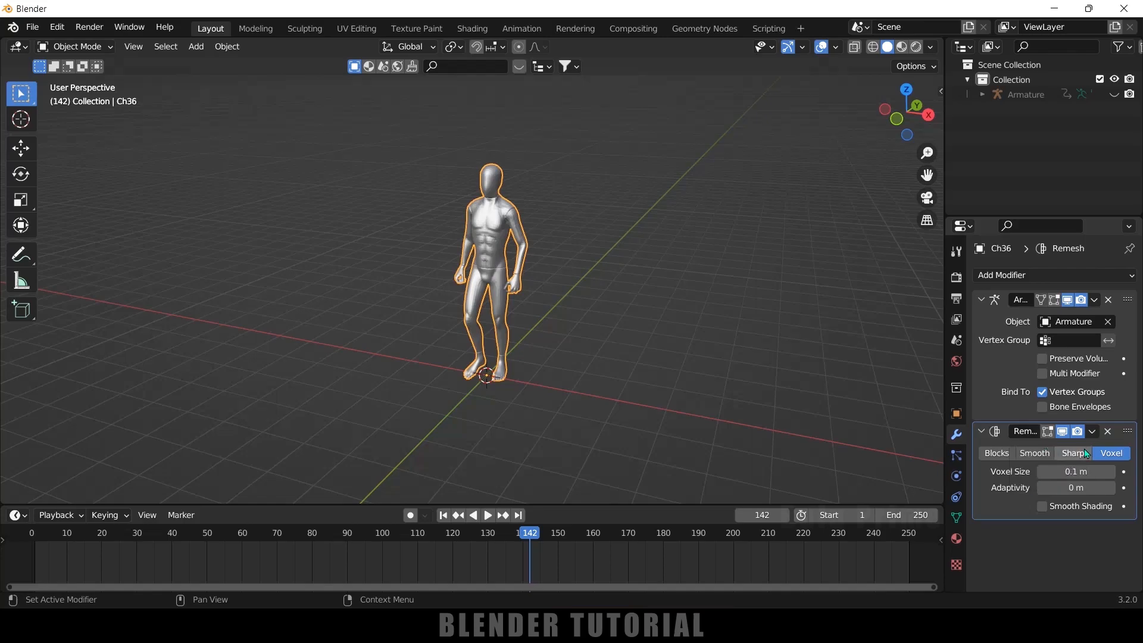
pyautogui.click(995, 452)
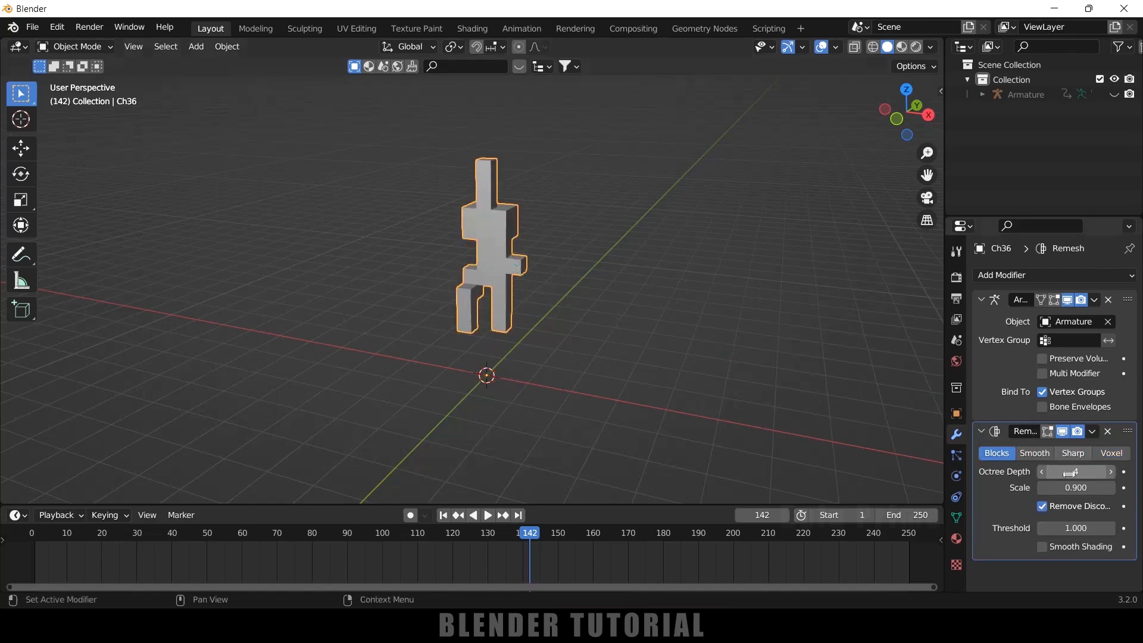
pyautogui.click(1110, 471)
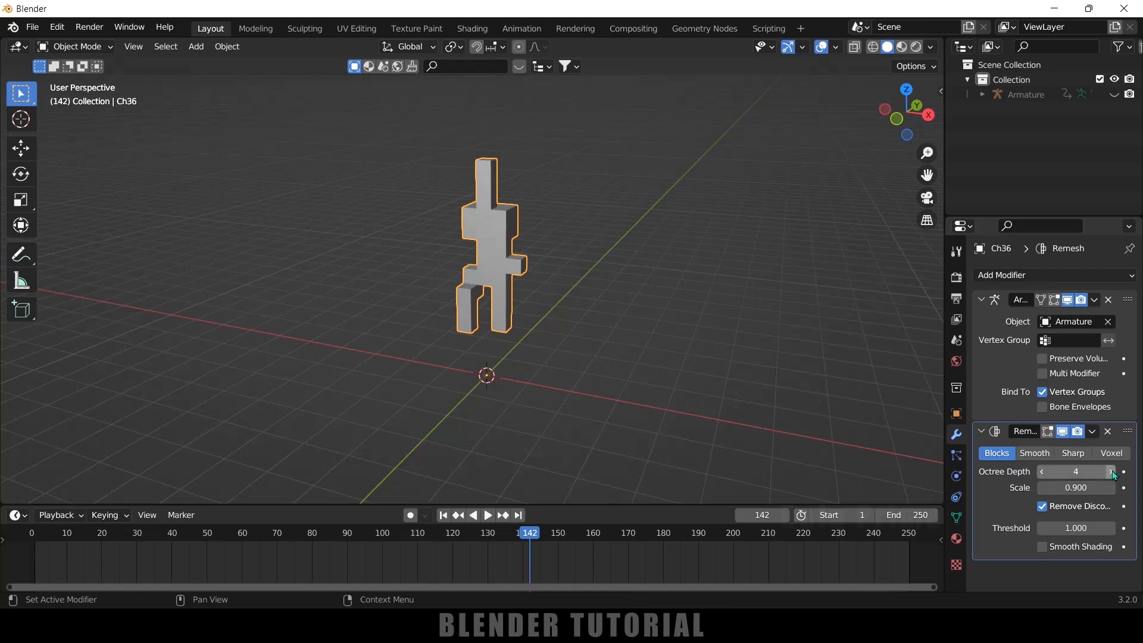
pyautogui.click(1108, 472)
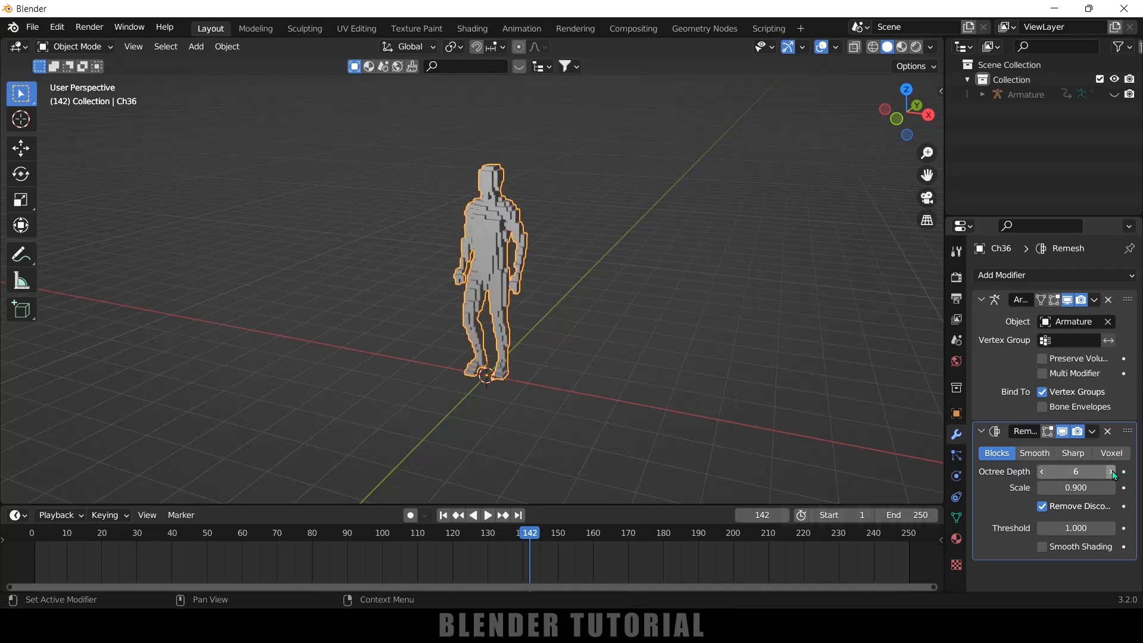
pyautogui.click(1111, 471)
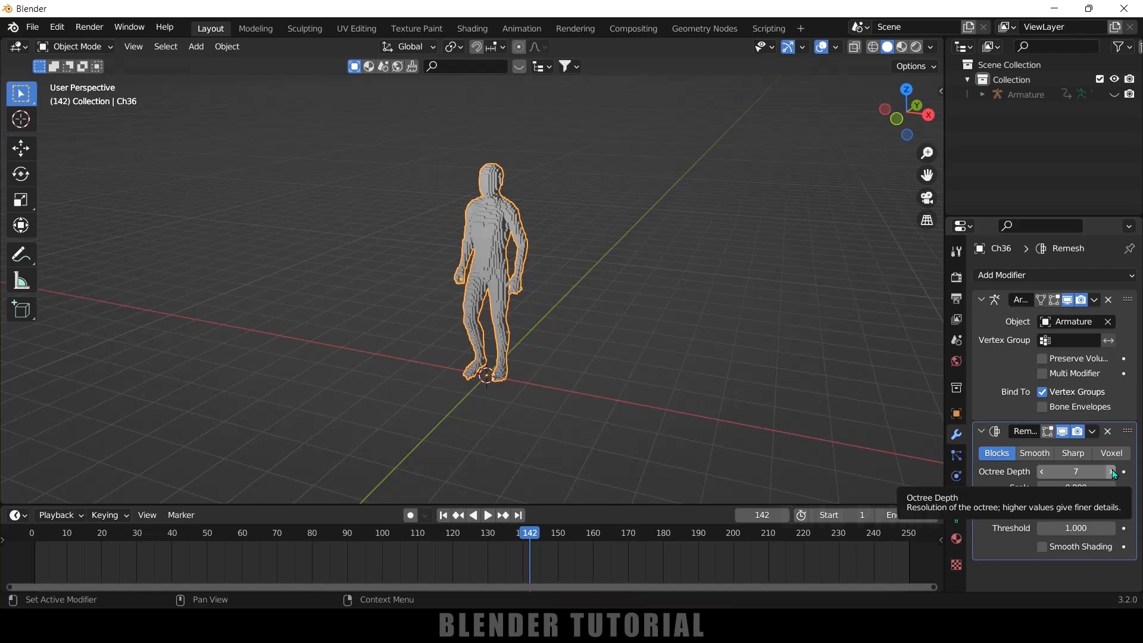
pyautogui.click(487, 514)
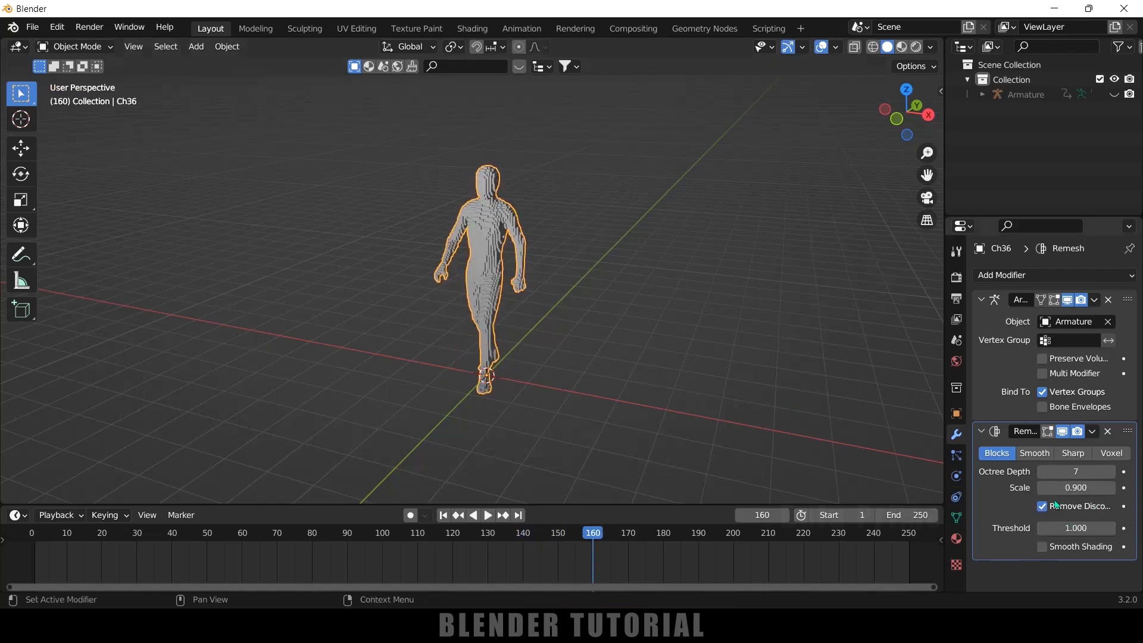
pyautogui.moveTo(1043, 506)
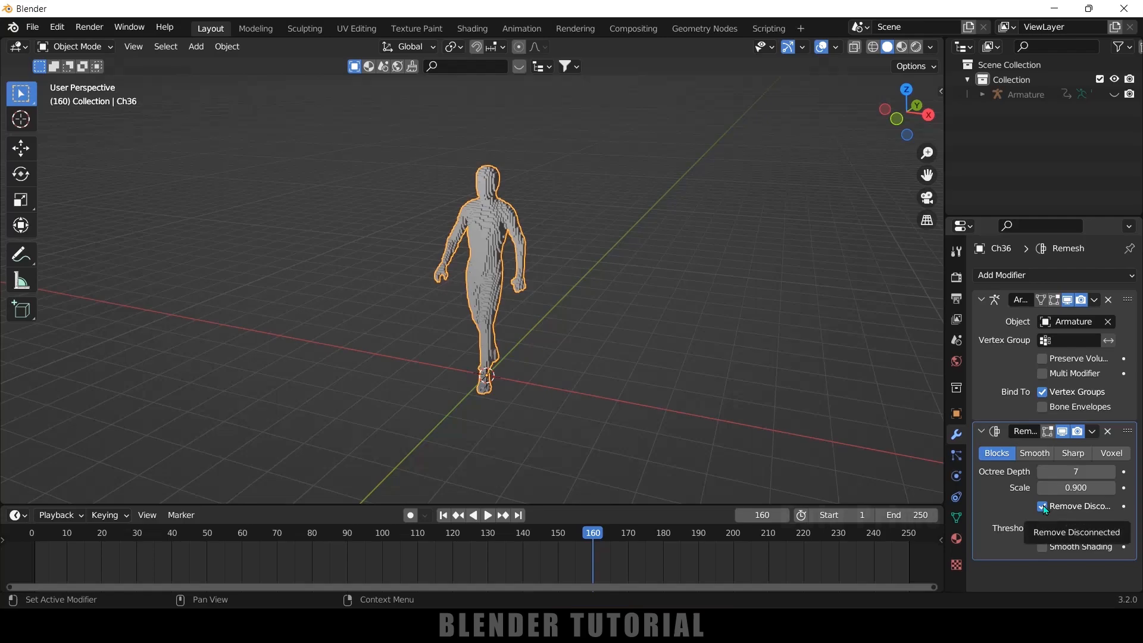
# Step: Turn off Remove Disconnected on the Remesh and play the blocky walk animation
pyautogui.click(1043, 506)
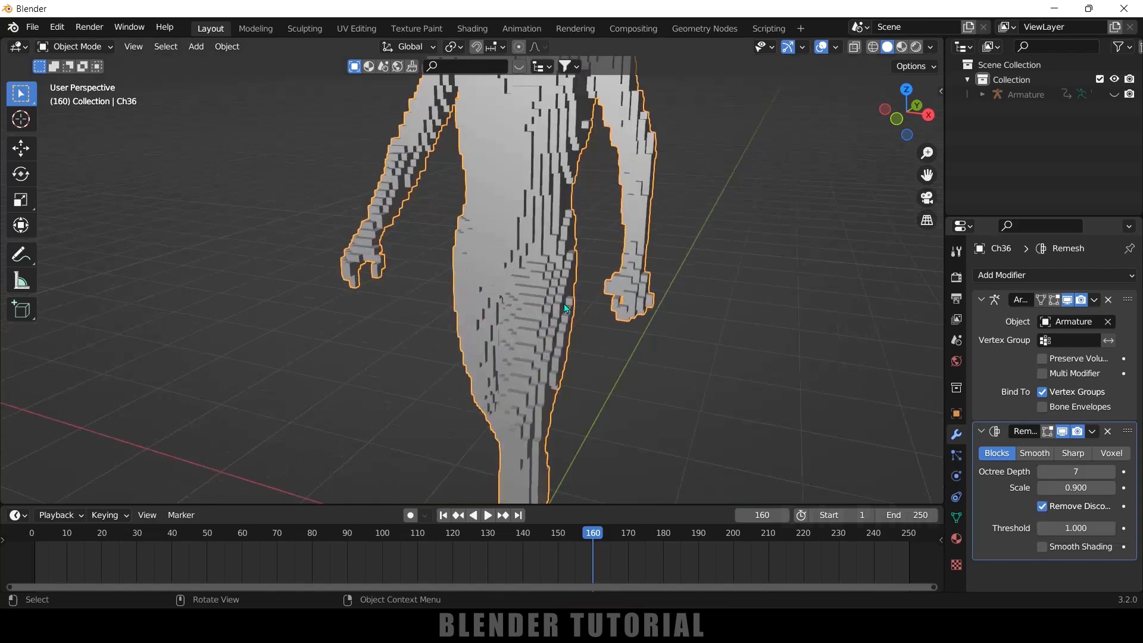
pyautogui.moveTo(1043, 506)
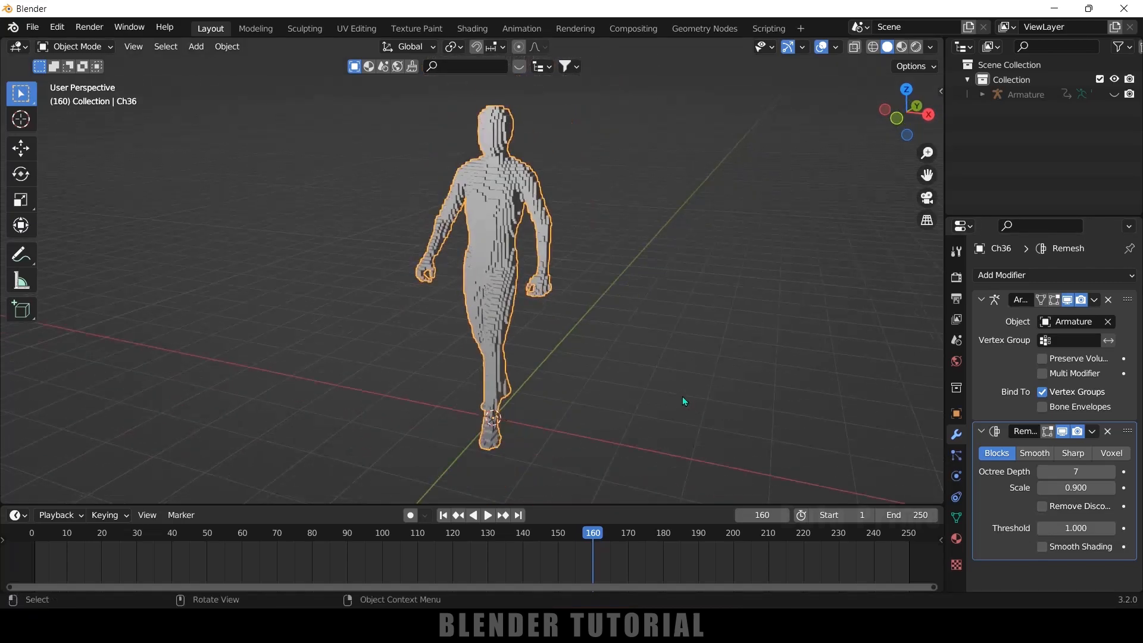
pyautogui.click(487, 515)
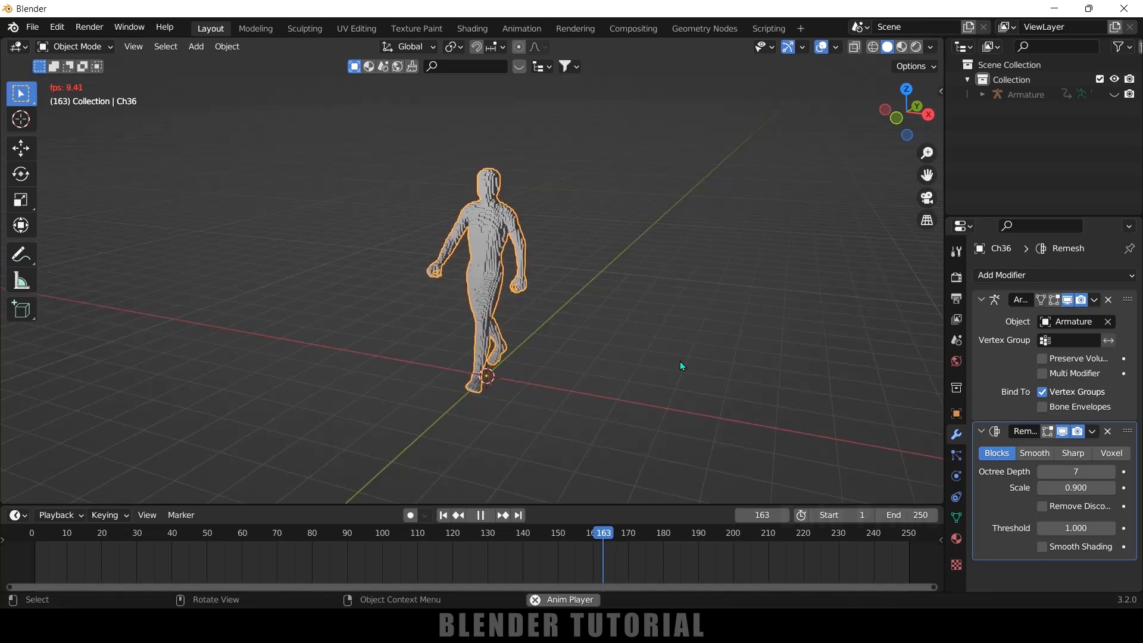
pyautogui.click(479, 517)
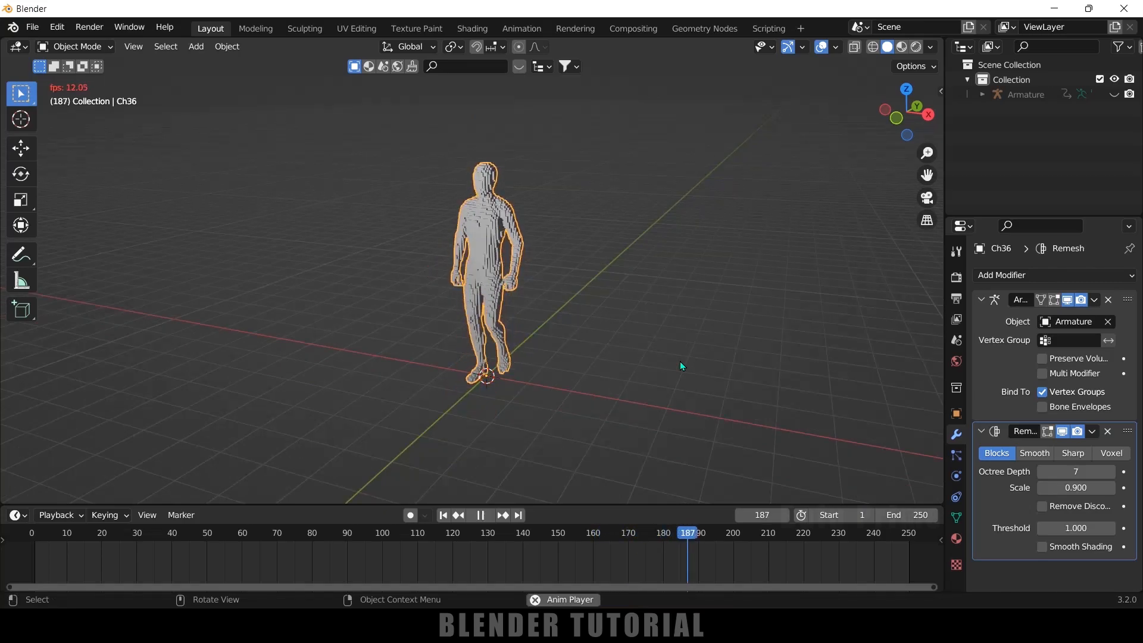
pyautogui.click(479, 515)
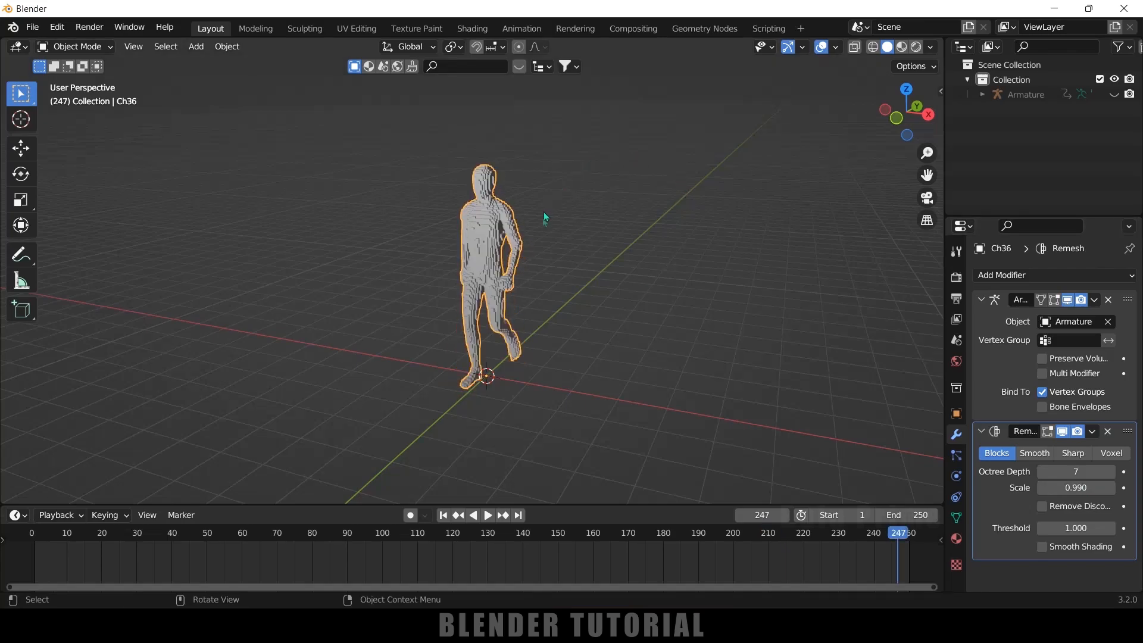
pyautogui.moveTo(195, 69)
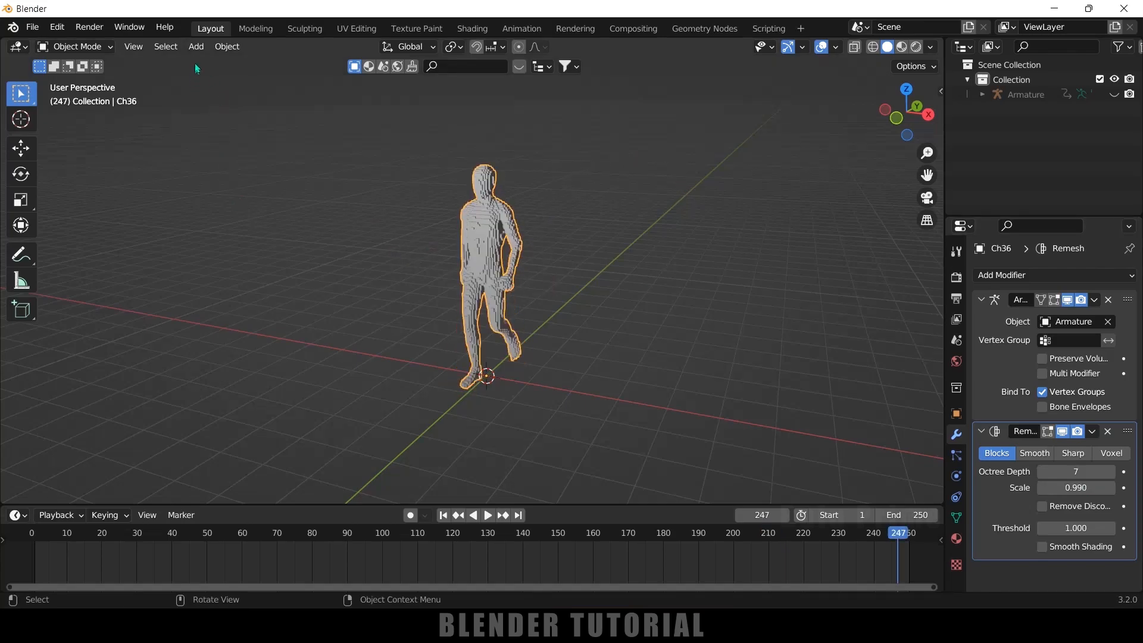
# Step: Add a UV Sphere beside the character, checking it in wireframe and back in solid shading
pyautogui.click(195, 47)
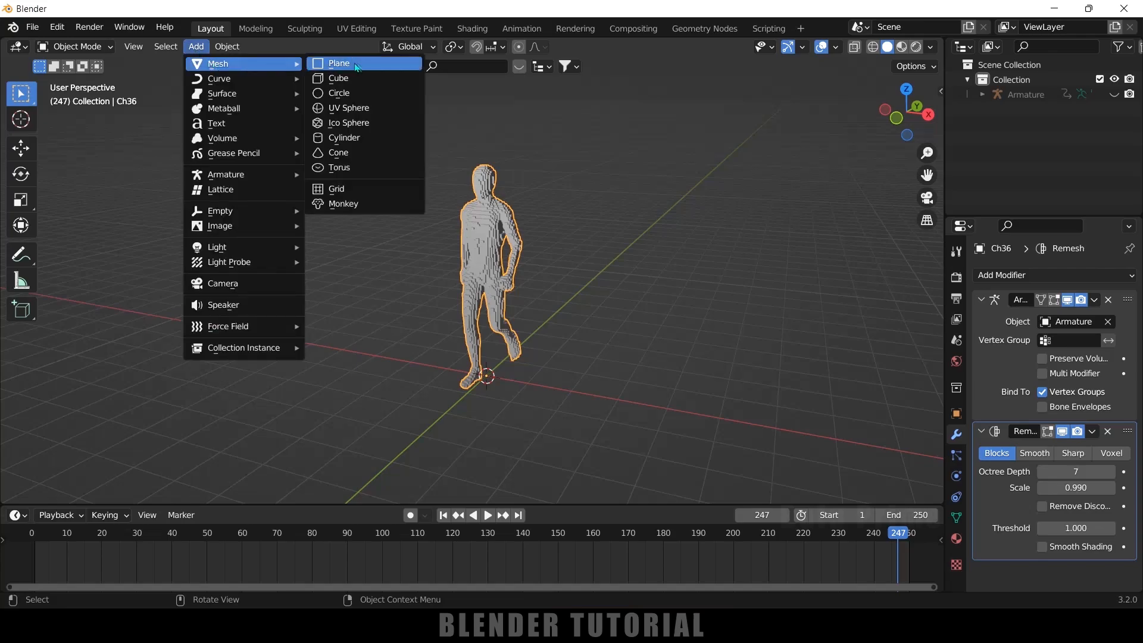
pyautogui.click(348, 107)
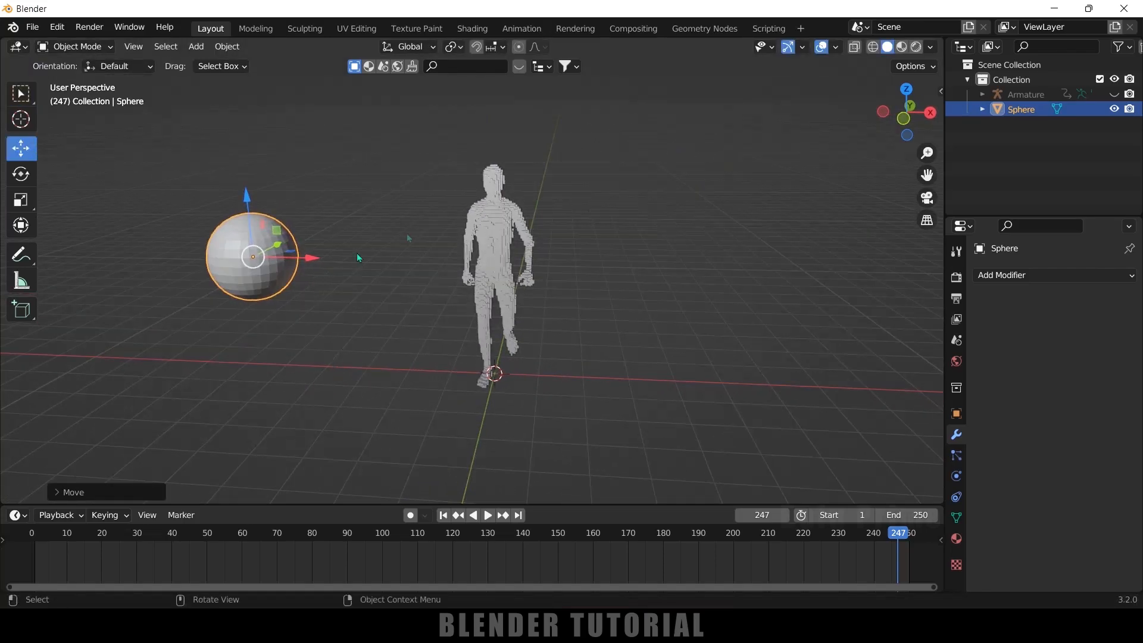
pyautogui.click(853, 47)
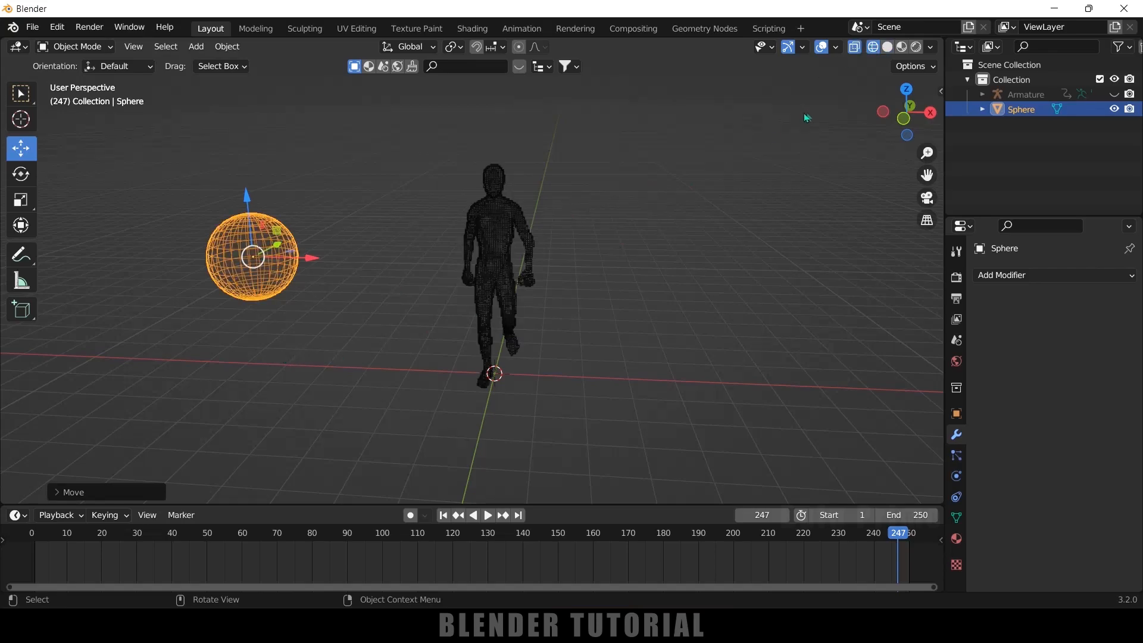
pyautogui.click(887, 46)
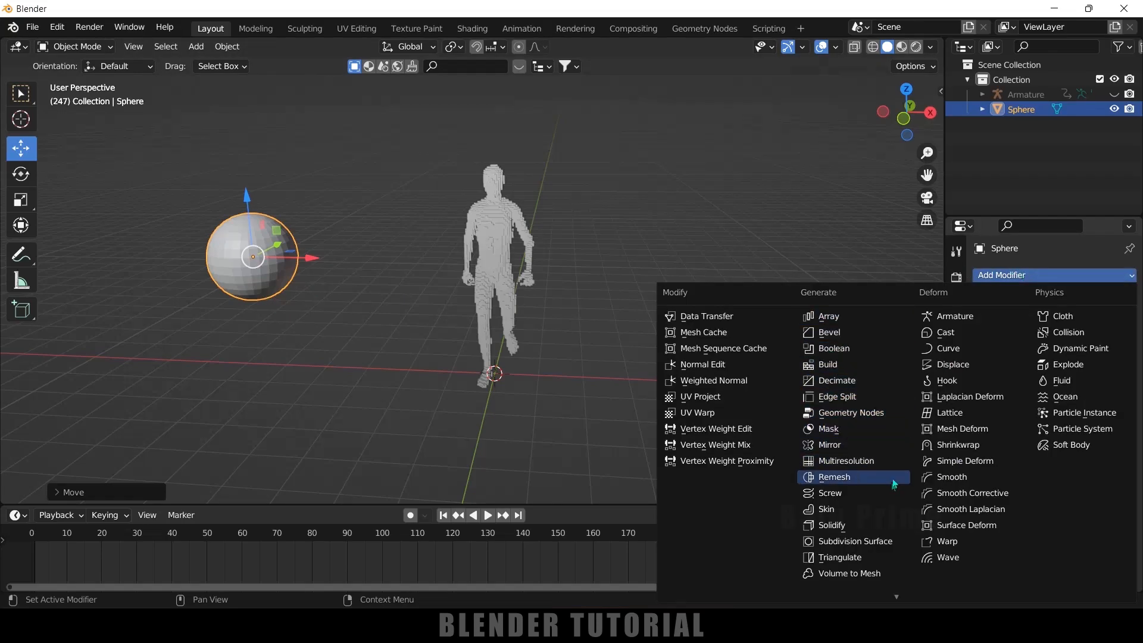
# Step: Give the sphere a Remesh modifier in Blocks mode and play the animation with both voxel meshes
pyautogui.click(833, 476)
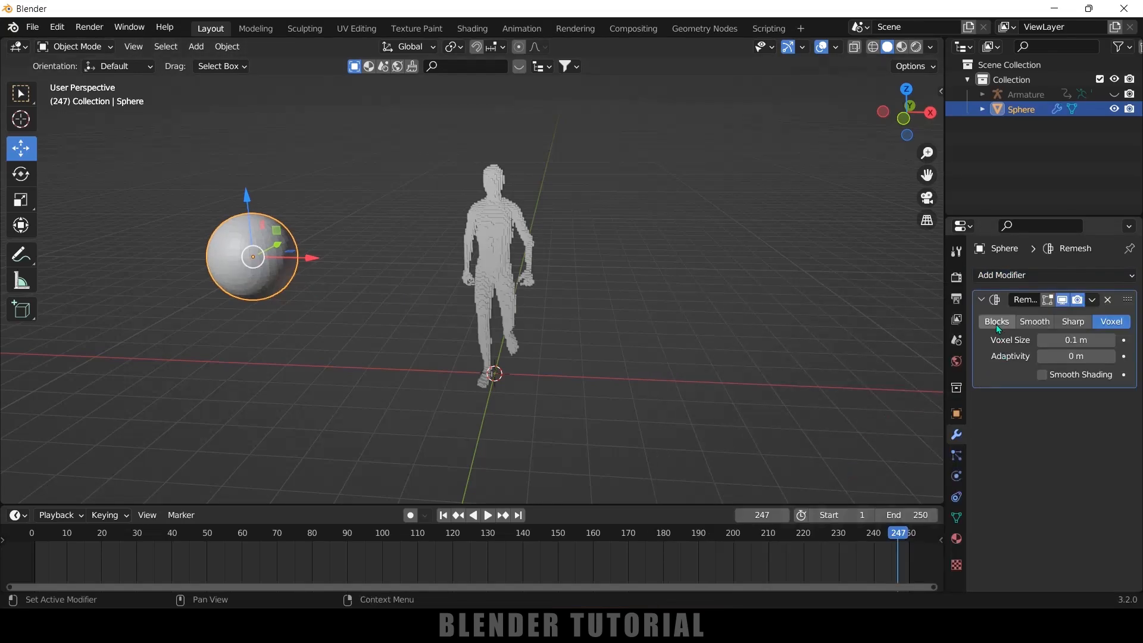
pyautogui.click(996, 321)
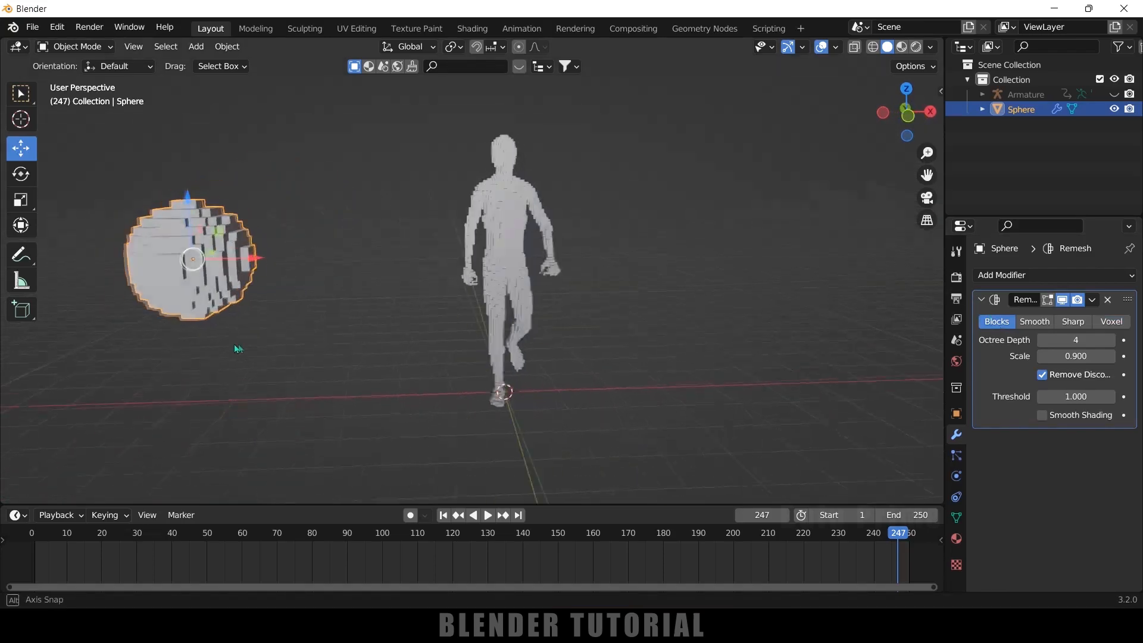
pyautogui.click(485, 514)
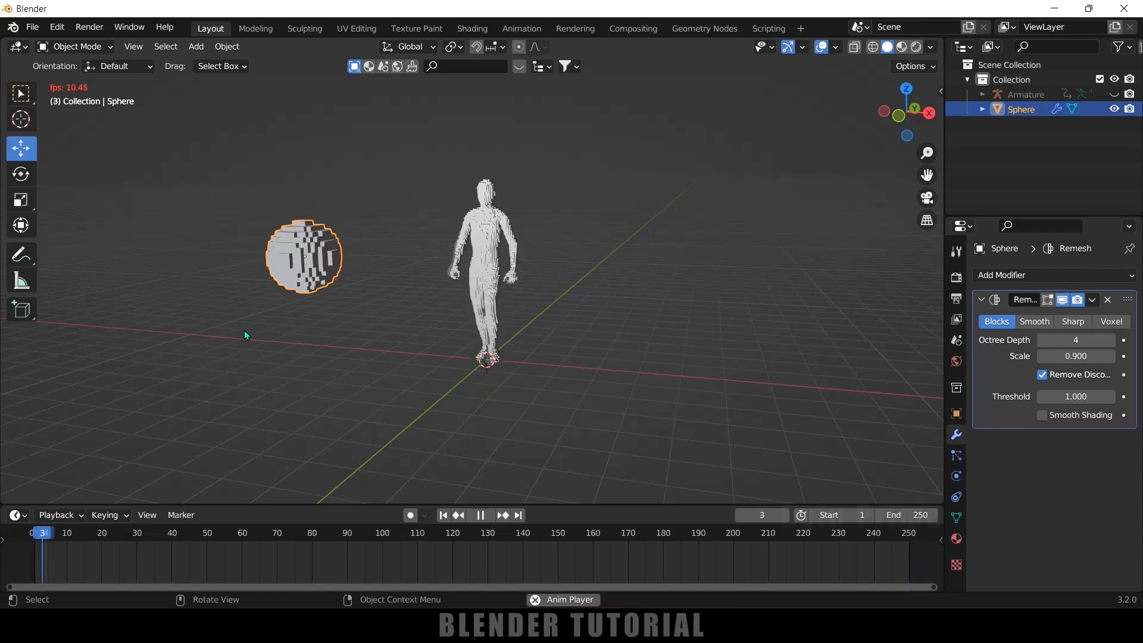